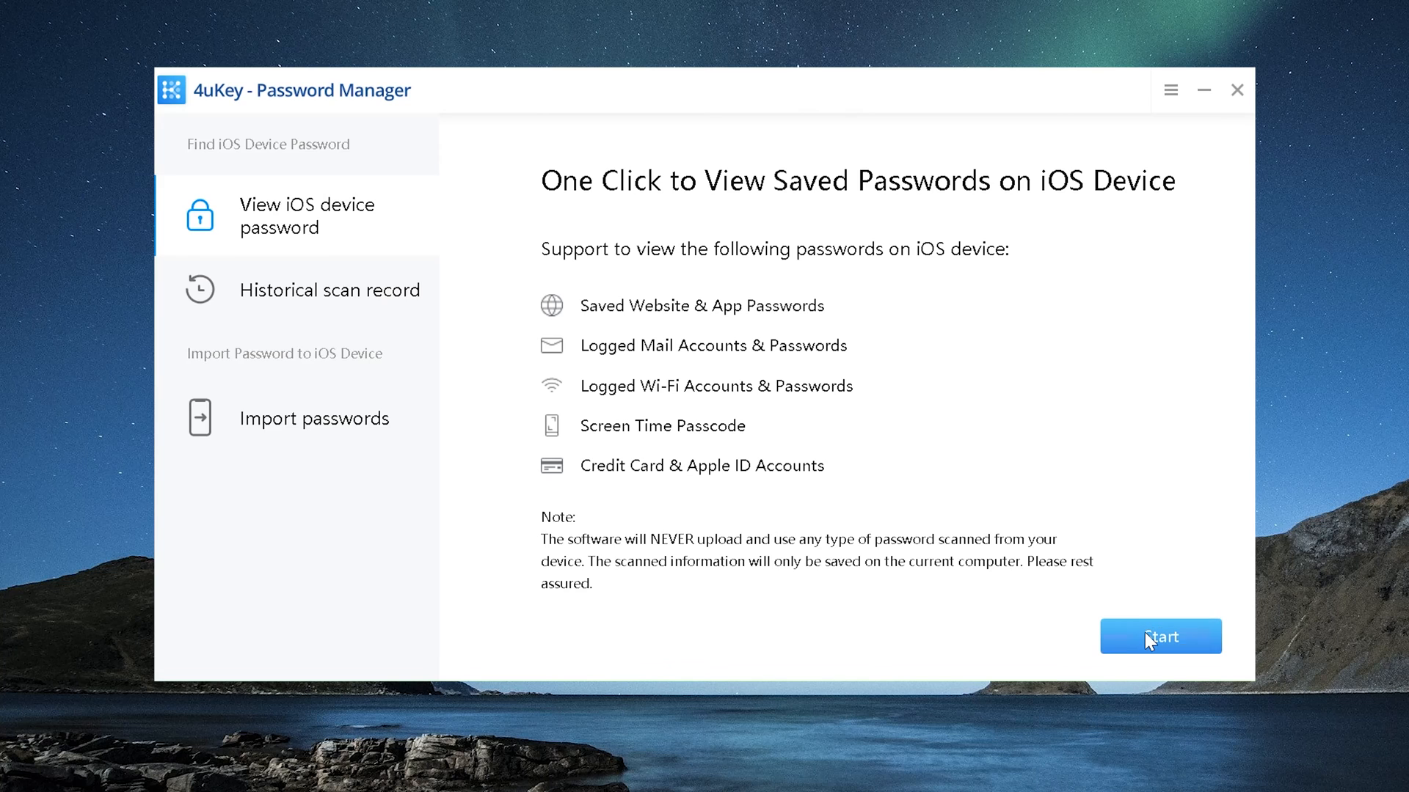
# Start the View iOS device password flow to reach the iPhone 7 scan page.
pyautogui.click(1160, 637)
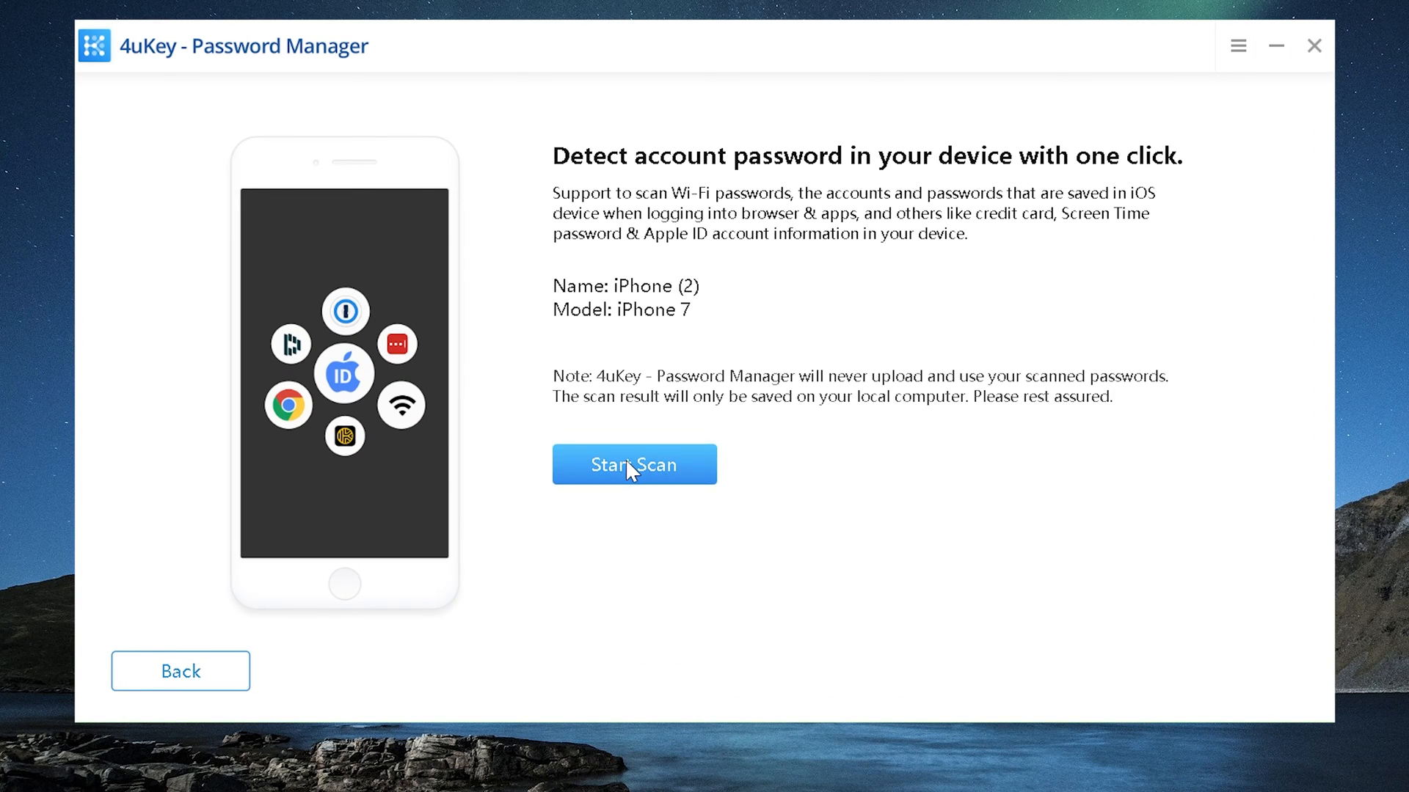
# Scan the iPhone 7, confirming its backup password to list the saved Wi-Fi and Apple ID passwords.
pyautogui.click(633, 465)
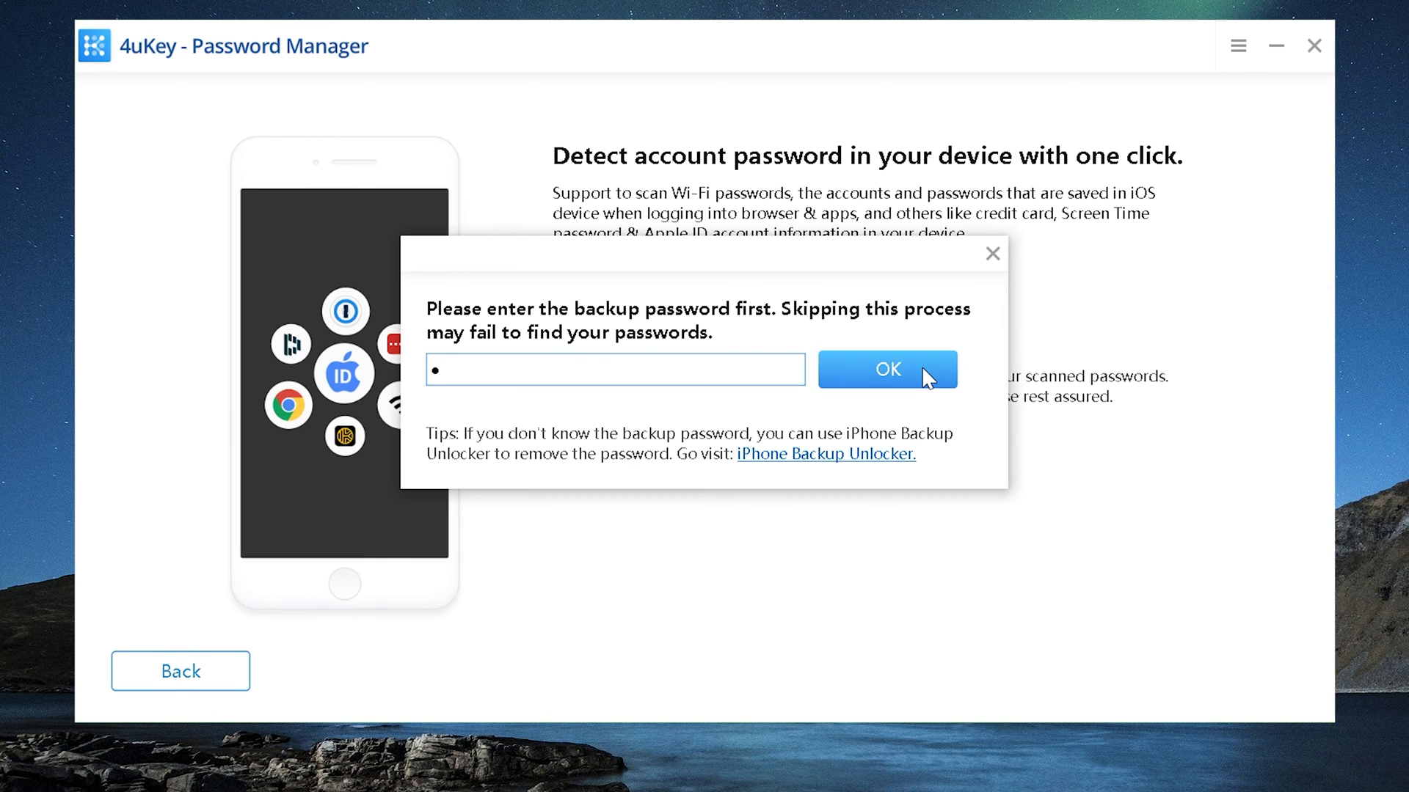
pyautogui.click(885, 369)
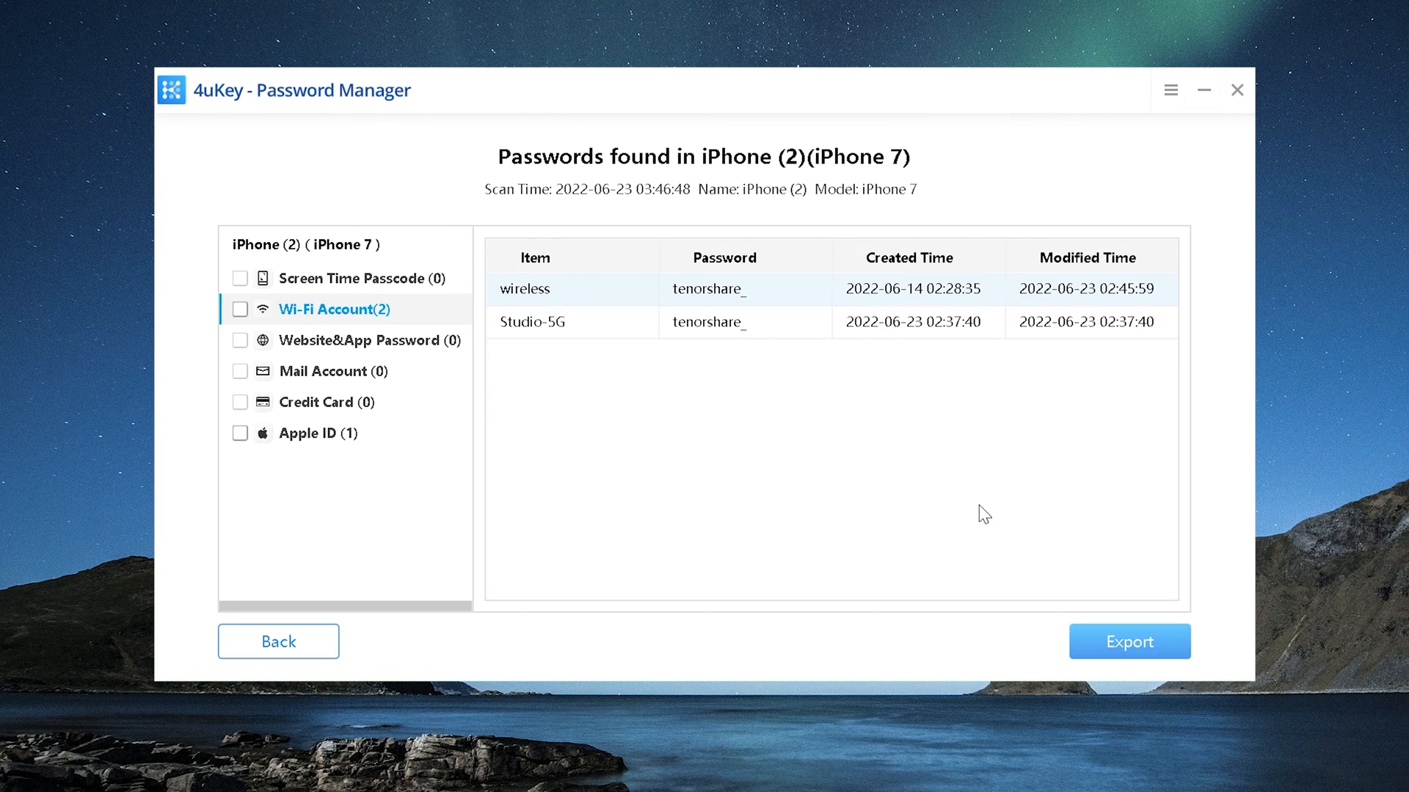
# Export the two Wi-Fi accounts as a 4uKey CSV to Documents\4uKey - Password Manager.
pyautogui.click(239, 309)
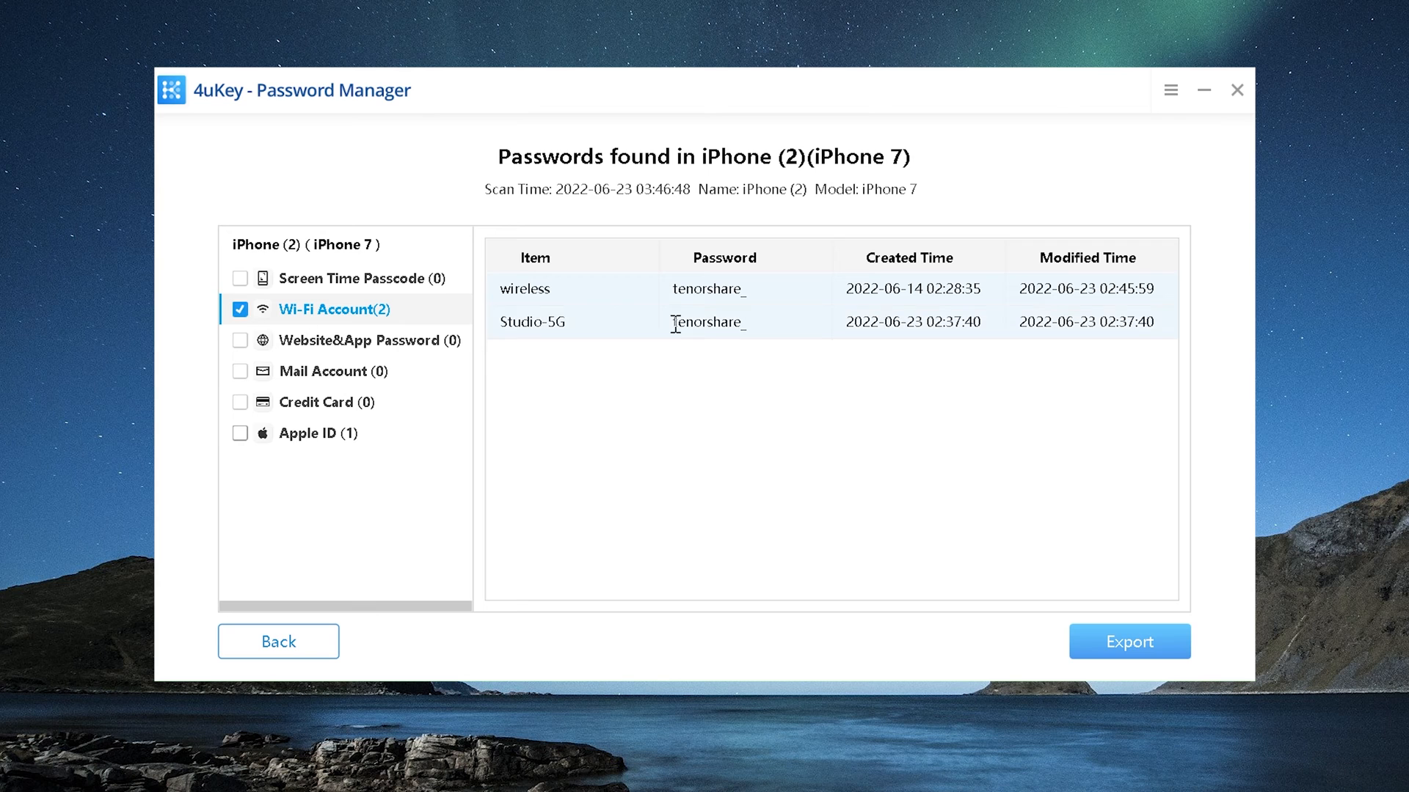
pyautogui.click(1129, 641)
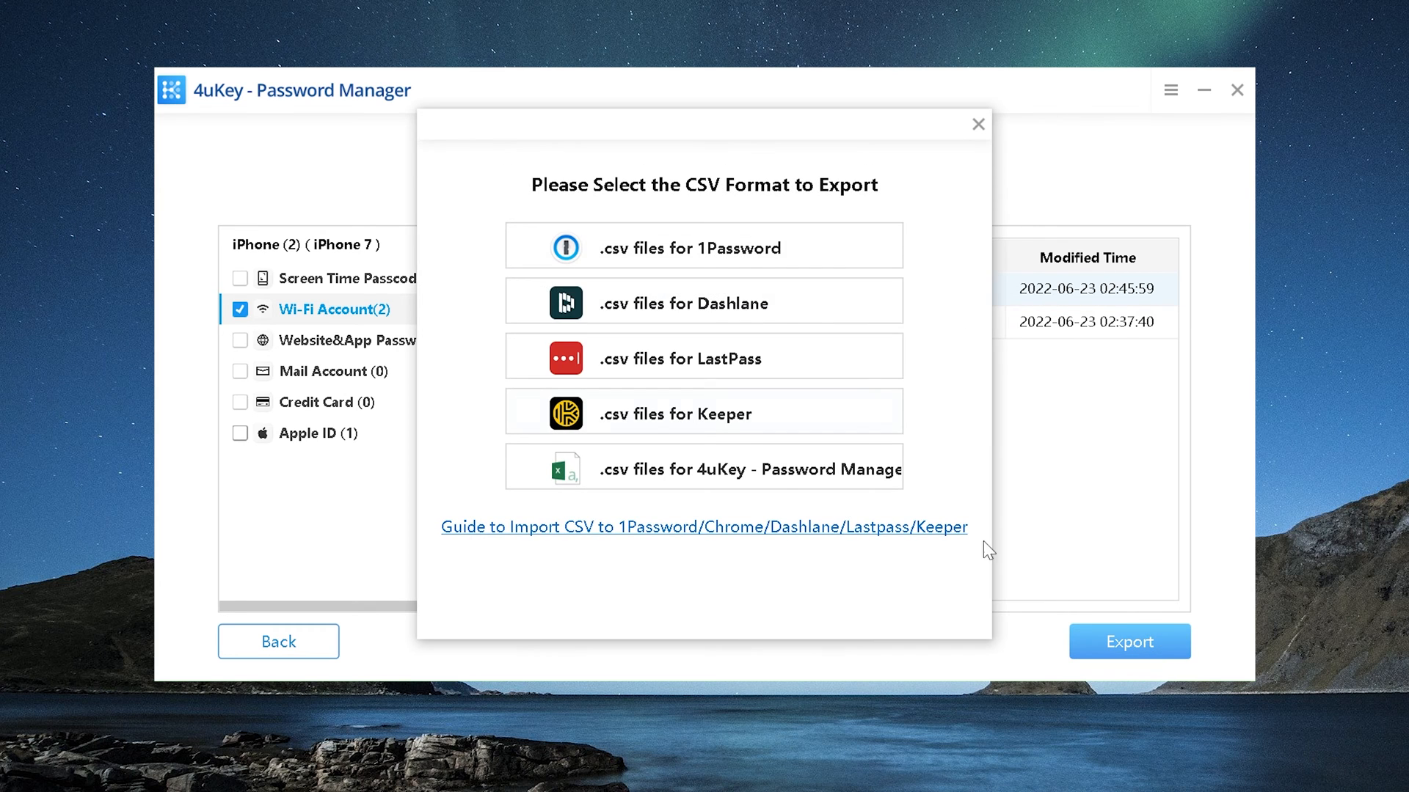
pyautogui.click(703, 468)
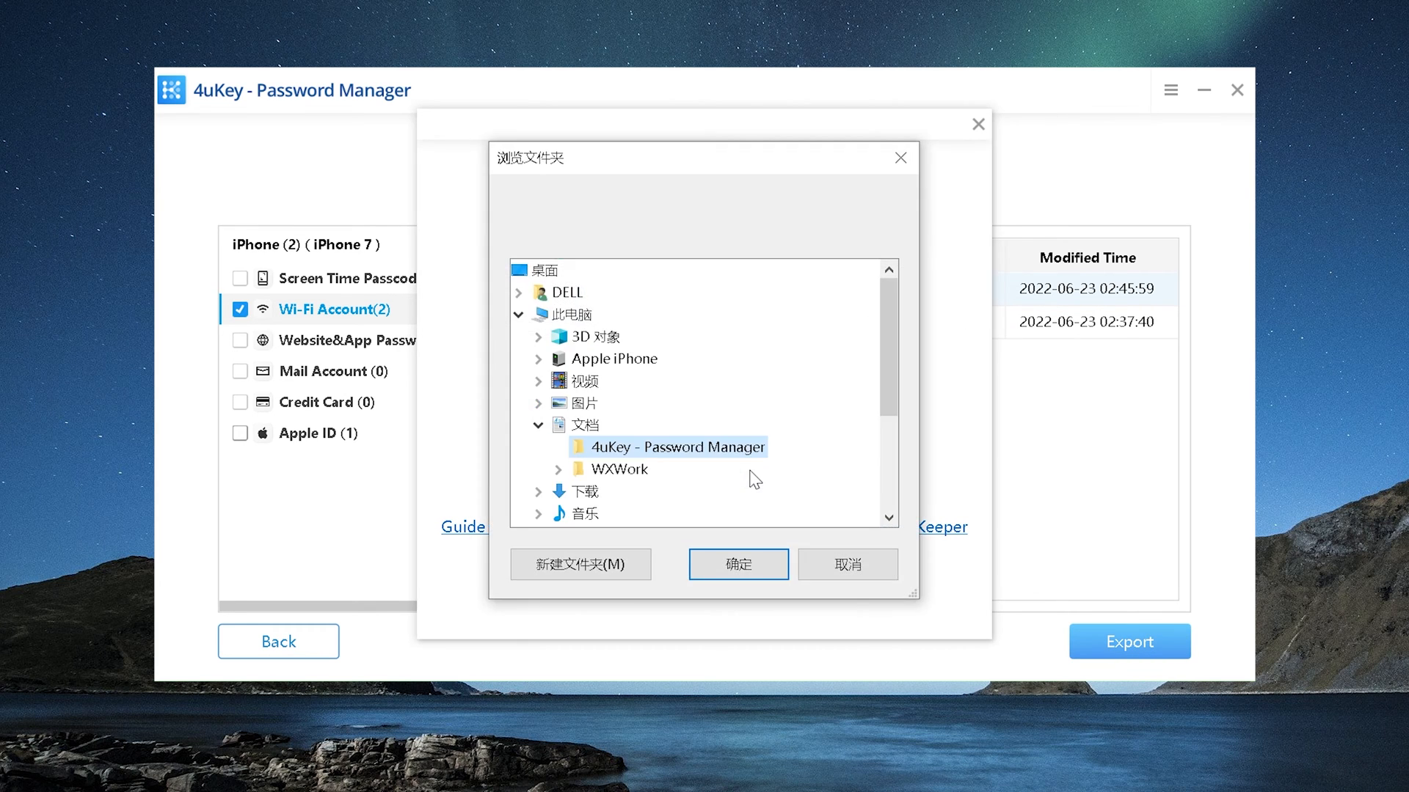
pyautogui.moveTo(737, 564)
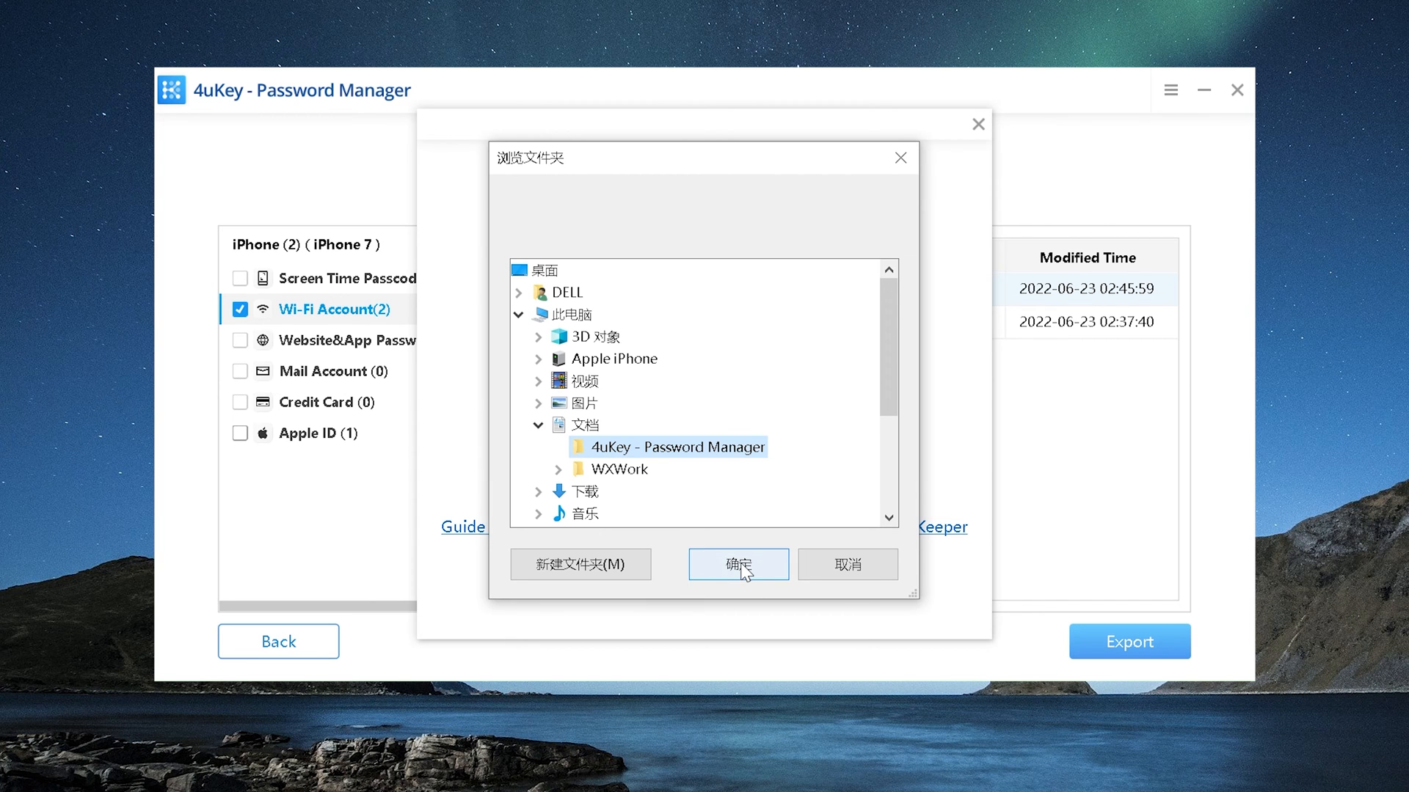
pyautogui.click(737, 564)
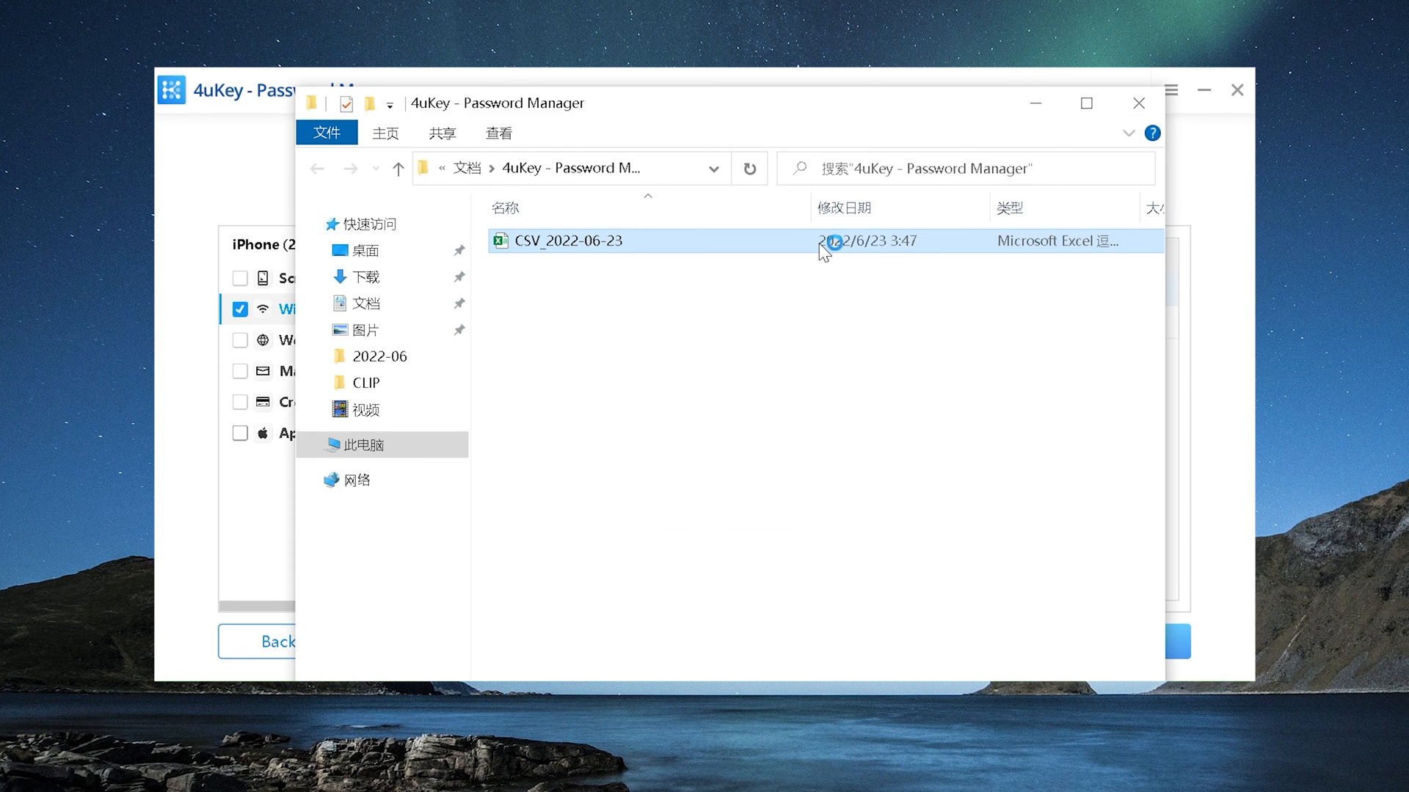